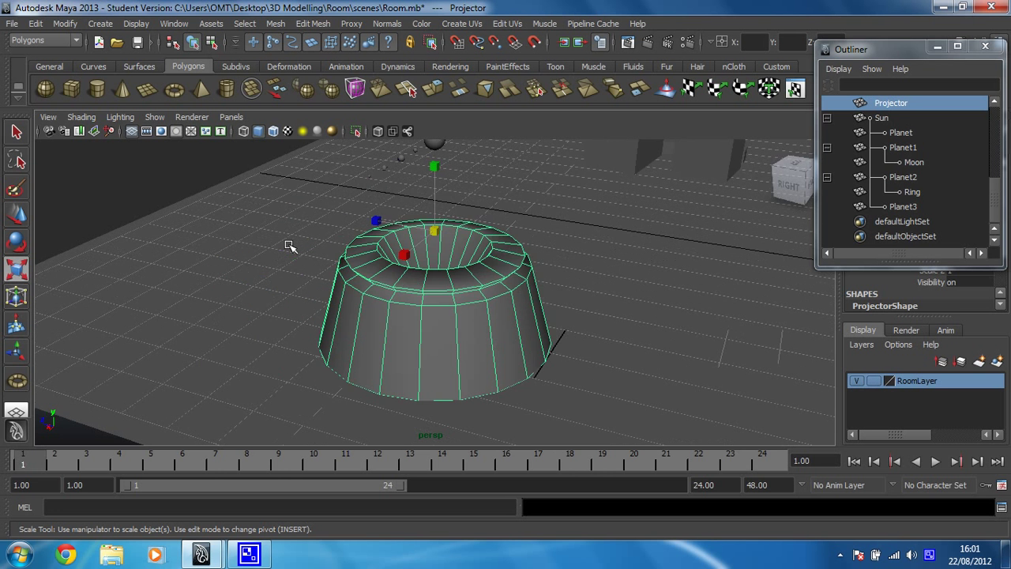
{"action": "mouse_move", "coordinate": [489, 343]}
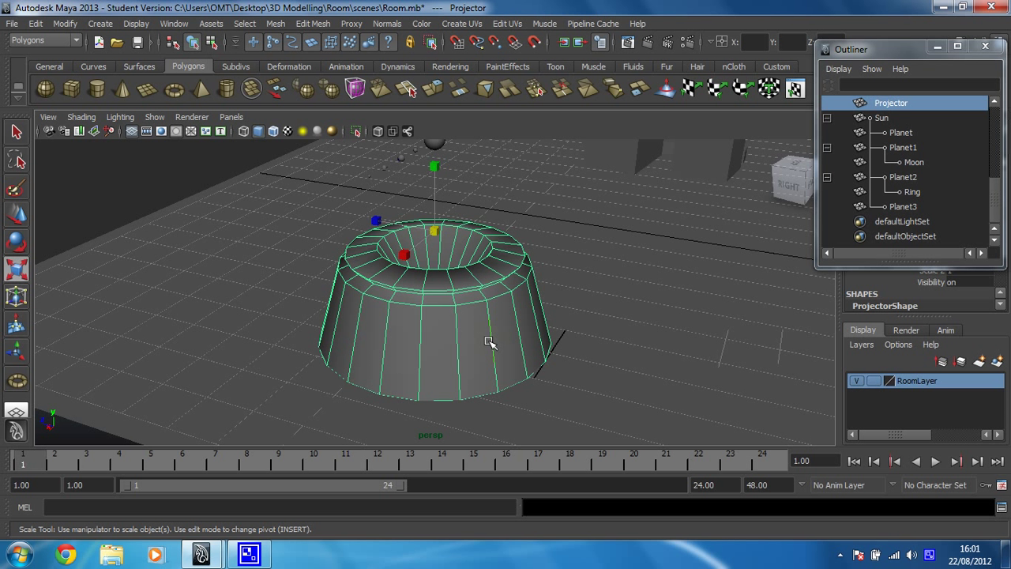
{"action": "mouse_move", "coordinate": [195, 177]}
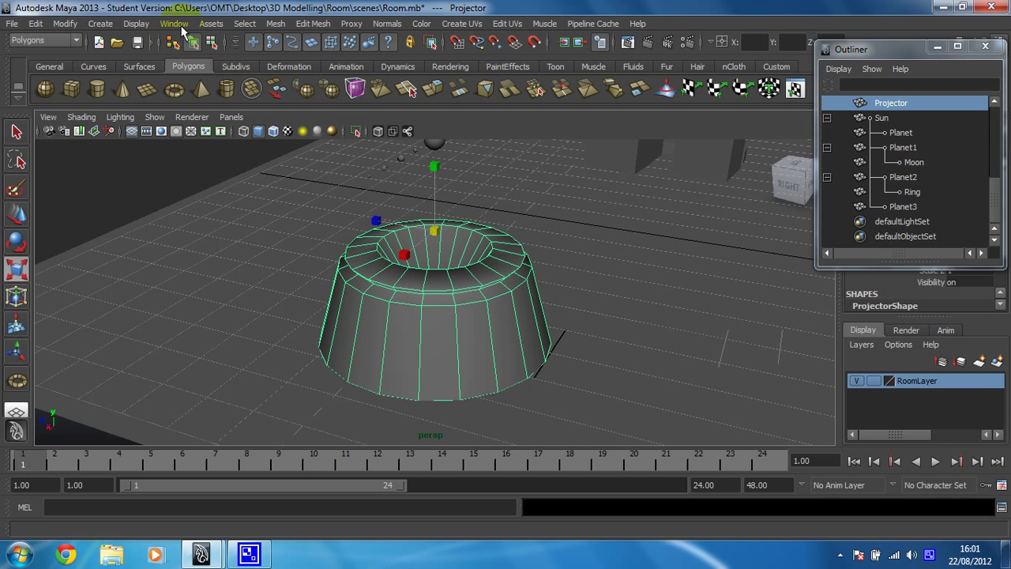
Step: Switch the workspace to the saved Hypershade/Persp layout
{"action": "left_click", "coordinate": [174, 23]}
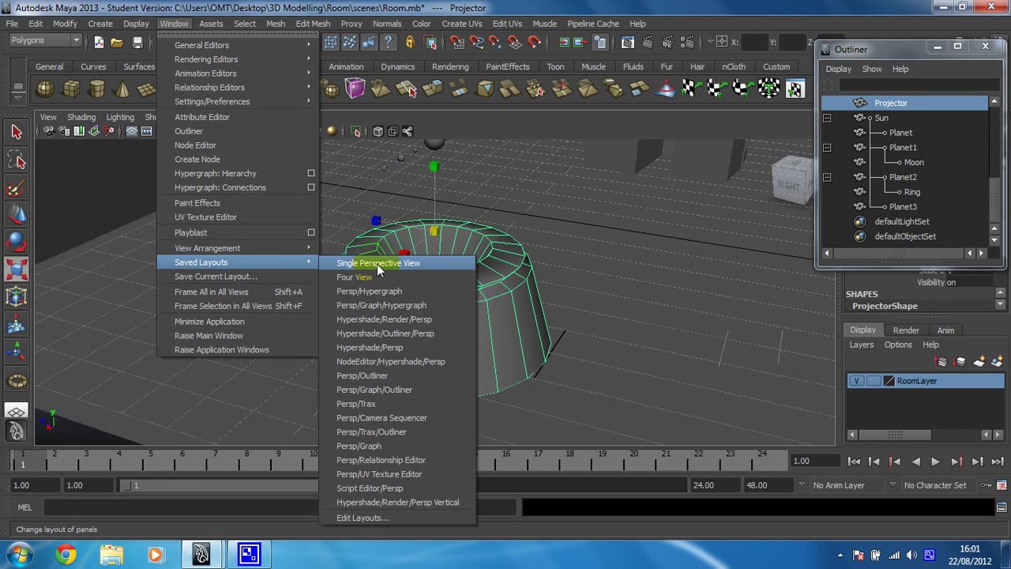
{"action": "mouse_move", "coordinate": [384, 347]}
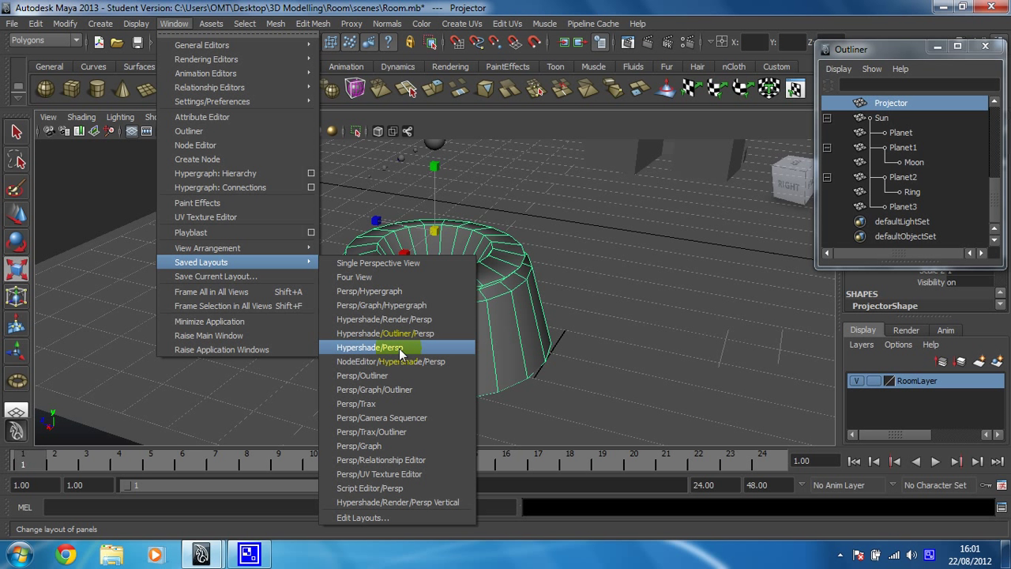
{"action": "left_click", "coordinate": [372, 347]}
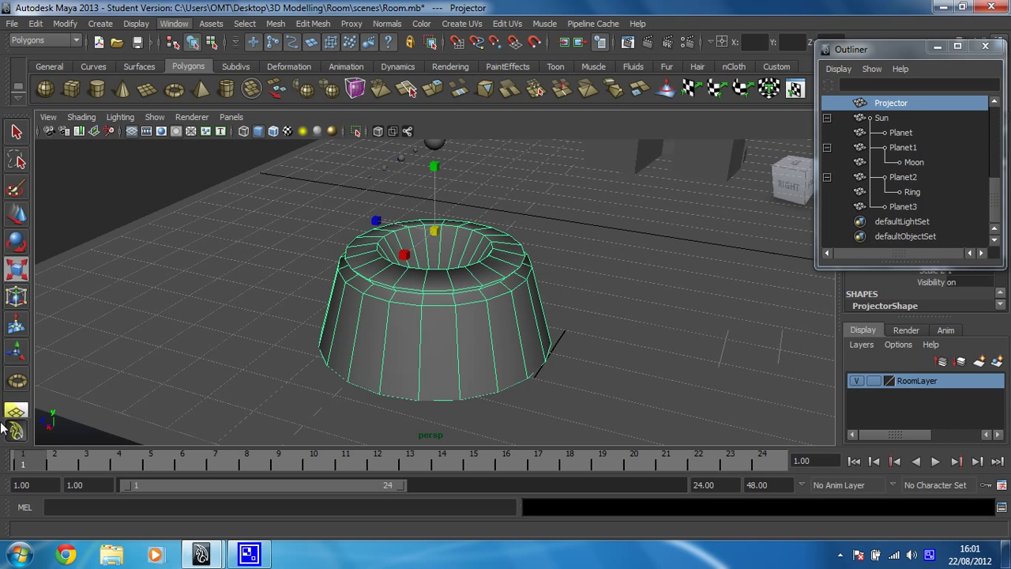
{"action": "mouse_move", "coordinate": [25, 399]}
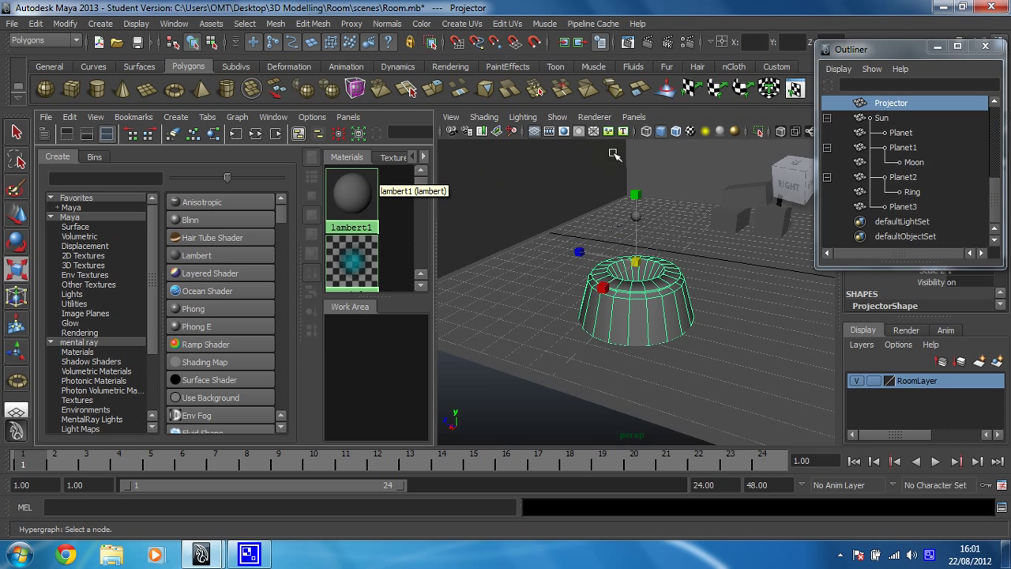
{"action": "mouse_move", "coordinate": [380, 381]}
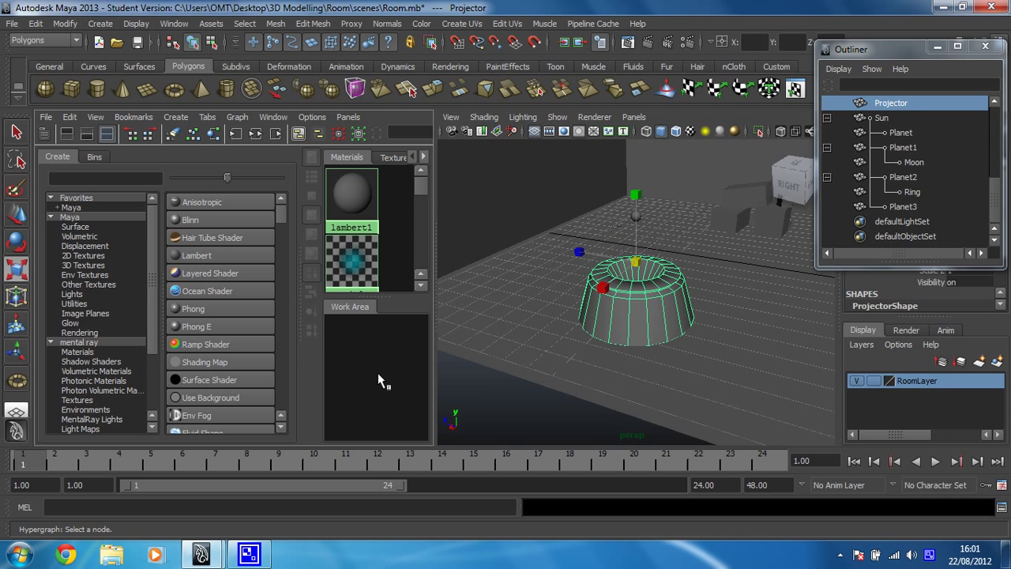
{"action": "mouse_move", "coordinate": [142, 320]}
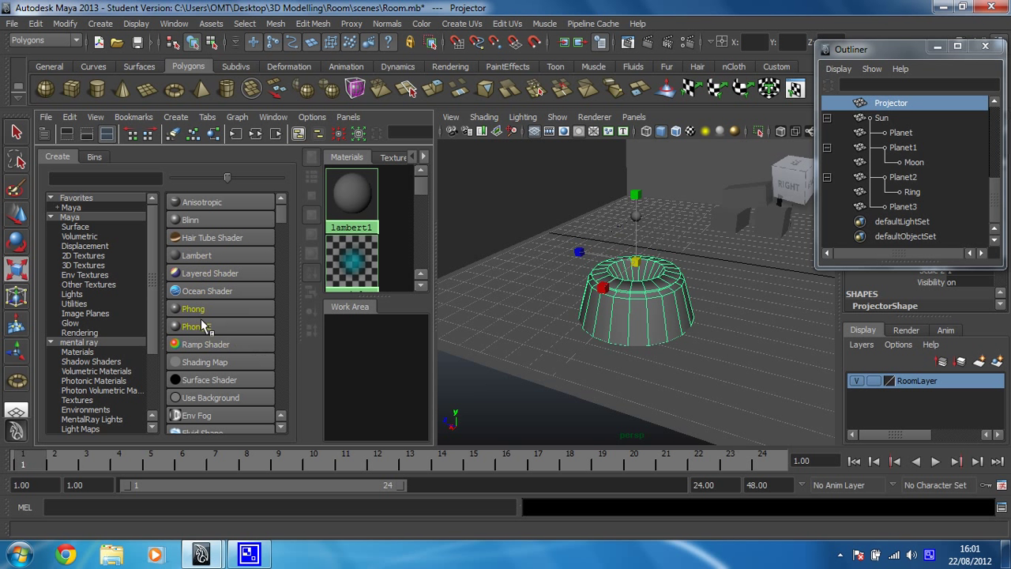
{"action": "mouse_move", "coordinate": [230, 388]}
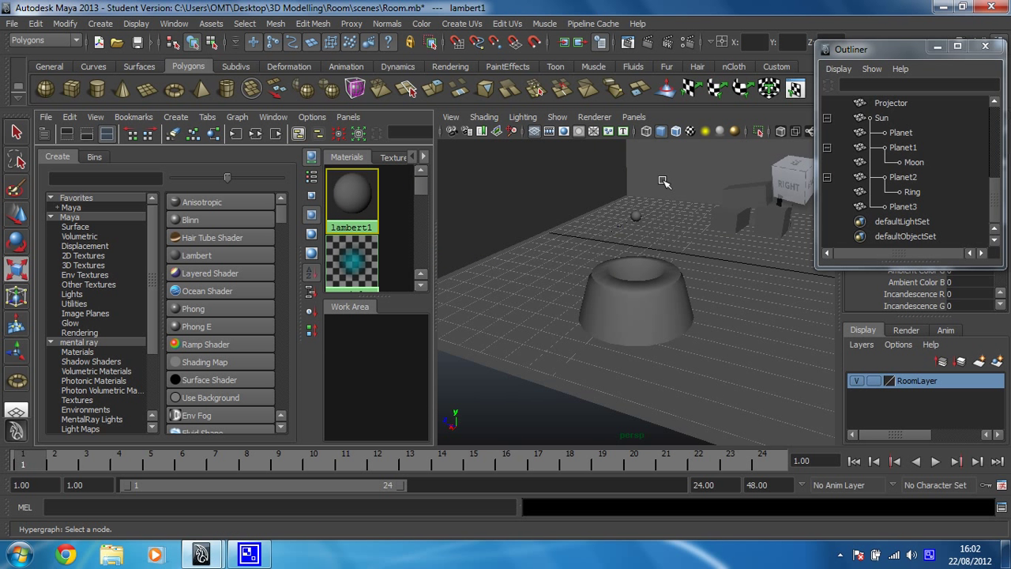
{"action": "mouse_move", "coordinate": [682, 308]}
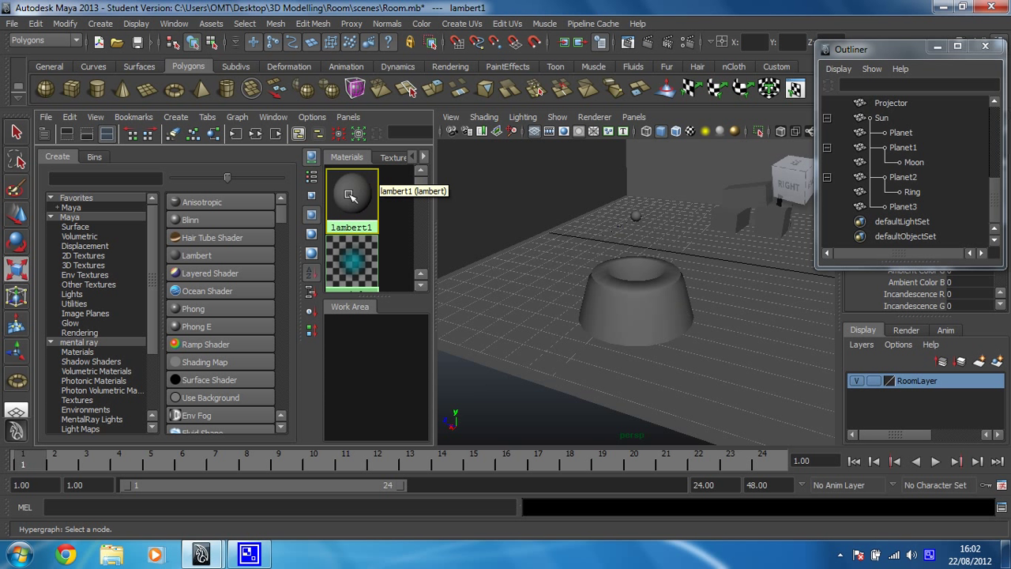
{"action": "mouse_move", "coordinate": [383, 201]}
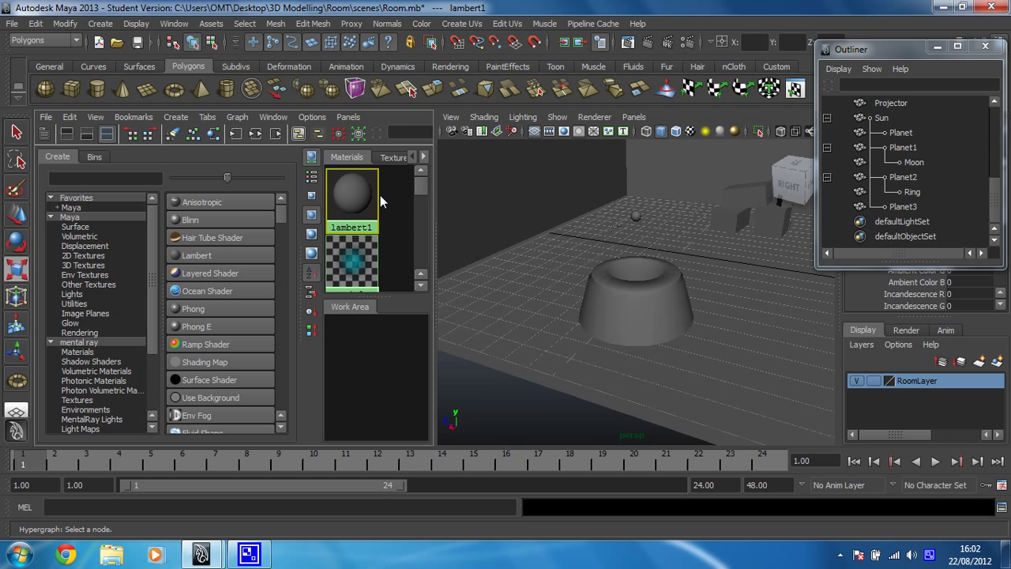
{"action": "mouse_move", "coordinate": [193, 219]}
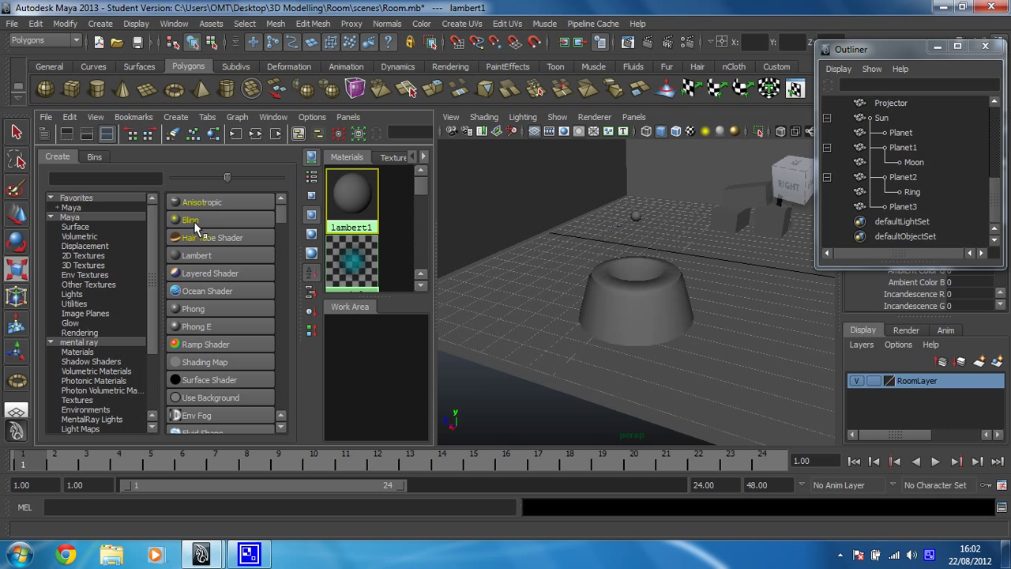
{"action": "mouse_move", "coordinate": [190, 229]}
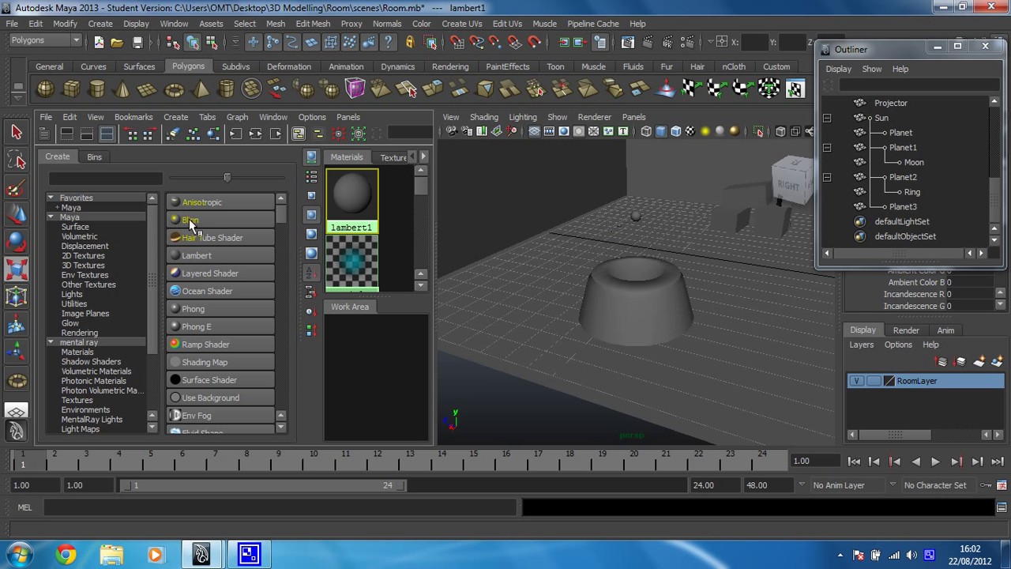
{"action": "mouse_move", "coordinate": [198, 224]}
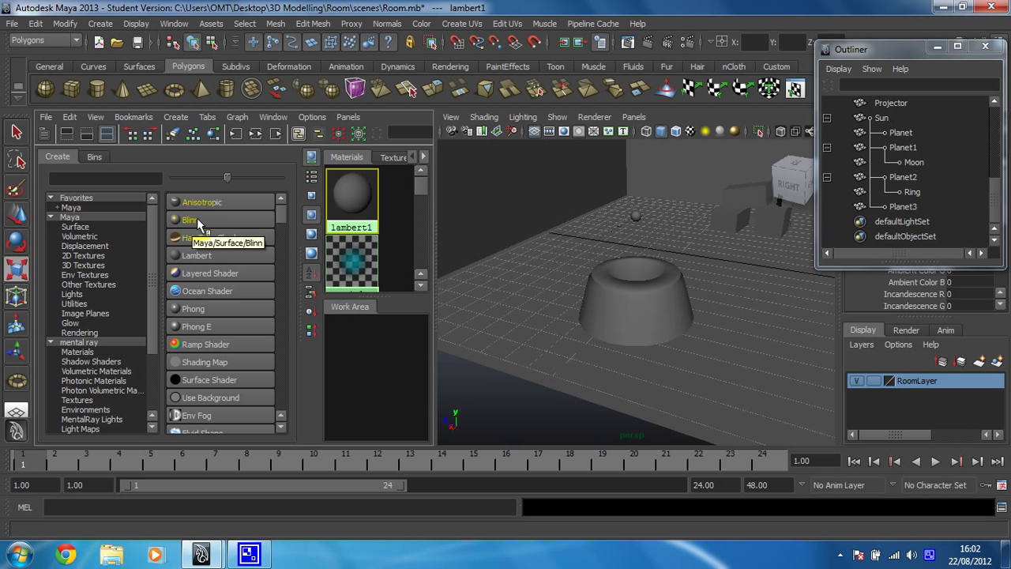
Step: Create a new Blinn material, blinn1, from the Hypershade Create panel
{"action": "left_click", "coordinate": [189, 220]}
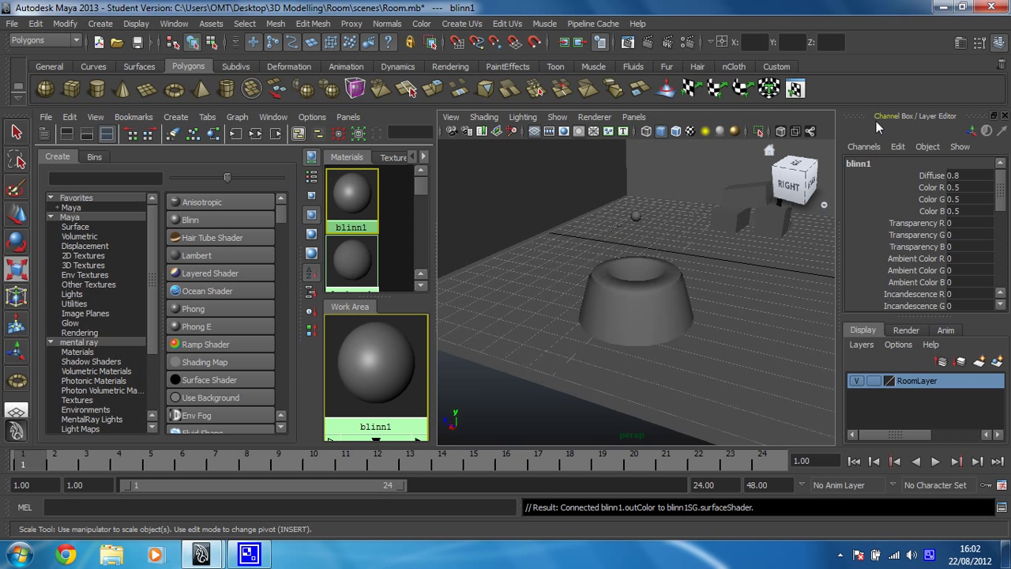
{"action": "mouse_move", "coordinate": [883, 127]}
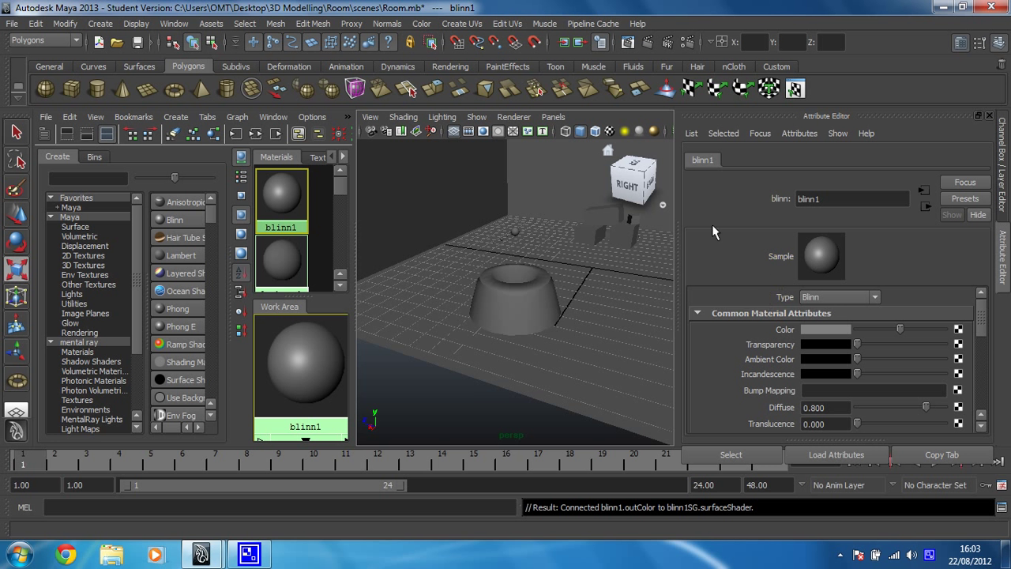
{"action": "mouse_move", "coordinate": [831, 220]}
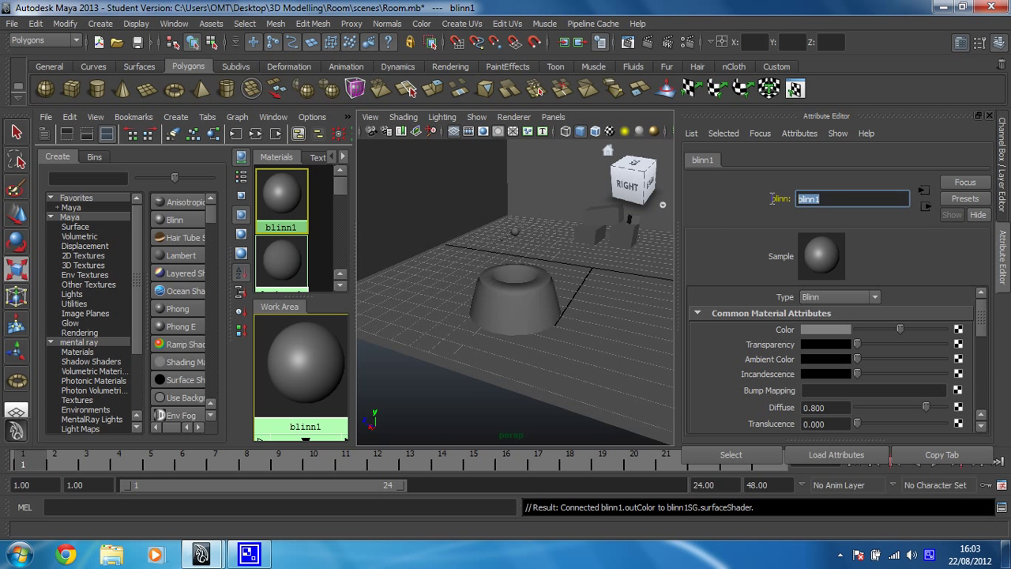
Step: Rename the blinn1 material to ProjectorM in the Attribute Editor name field
{"action": "type", "text": "ProjectorM"}
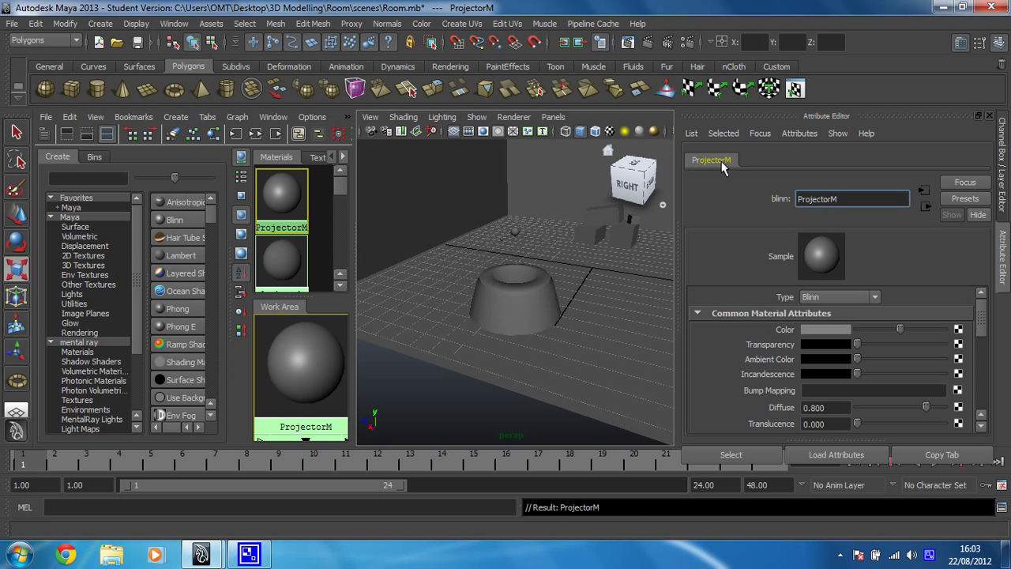
{"action": "mouse_move", "coordinate": [787, 255]}
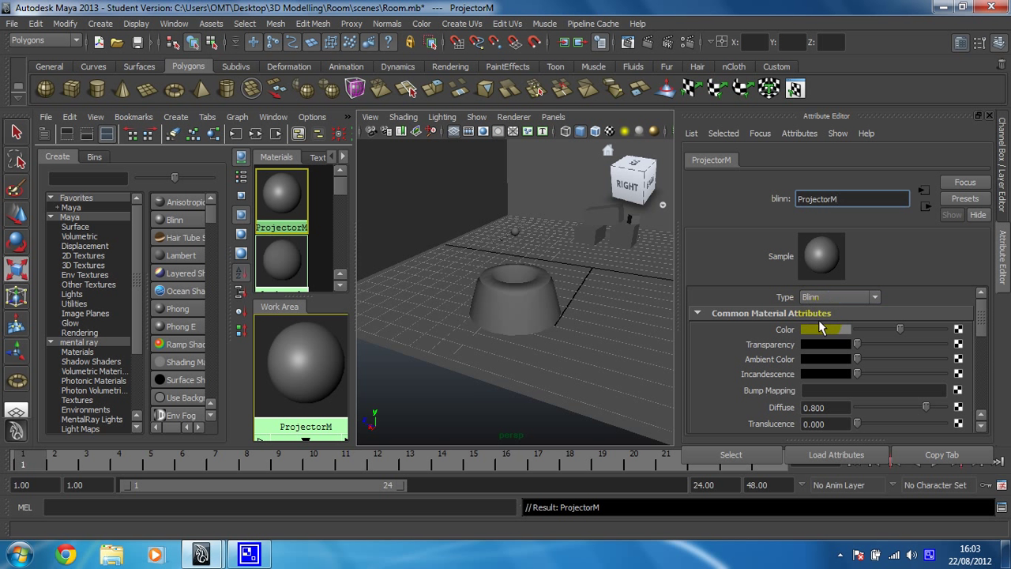
Step: Set ProjectorM's Color to purple by adjusting hue and saturation
{"action": "left_click", "coordinate": [822, 329]}
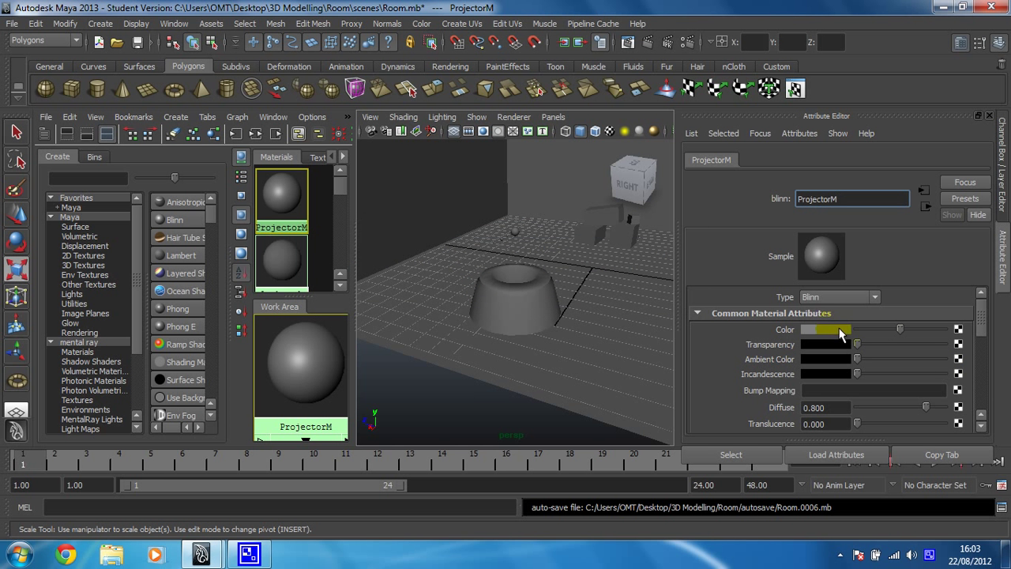
{"action": "left_click", "coordinate": [825, 329]}
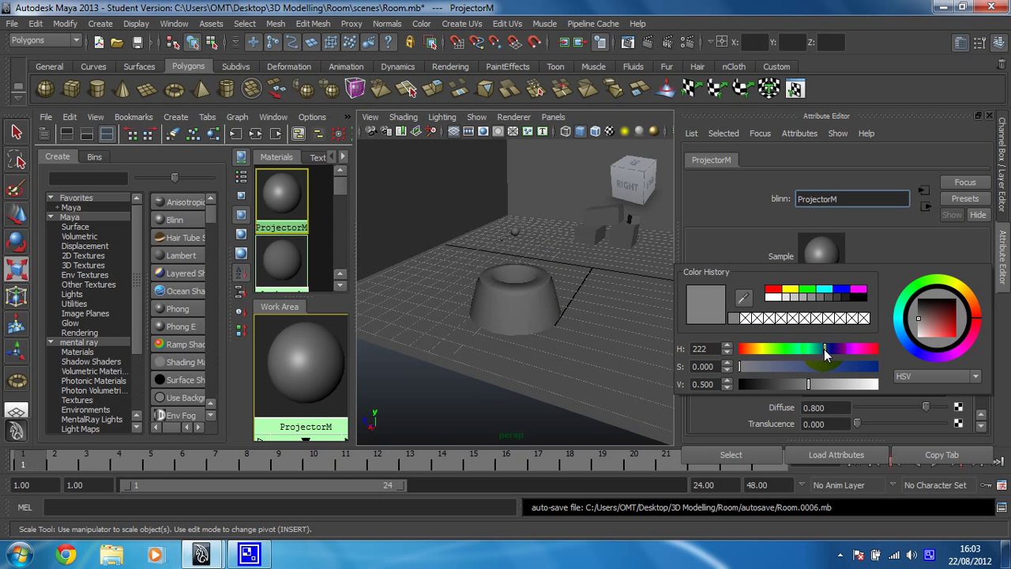
{"action": "left_click_drag", "start_coordinate": [825, 348], "coordinate": [841, 349]}
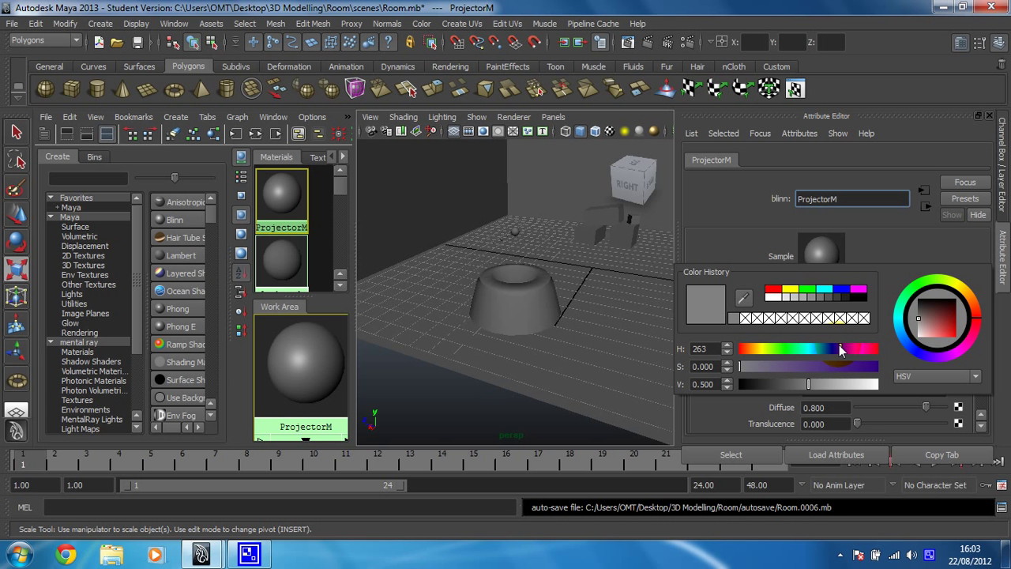
{"action": "left_click_drag", "start_coordinate": [821, 348], "coordinate": [841, 349]}
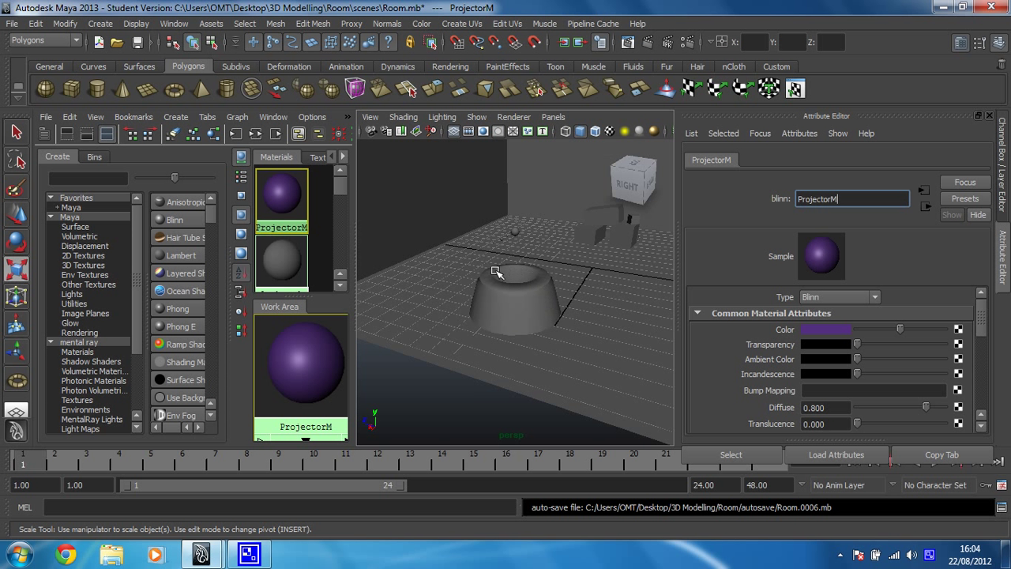
{"action": "mouse_move", "coordinate": [282, 198]}
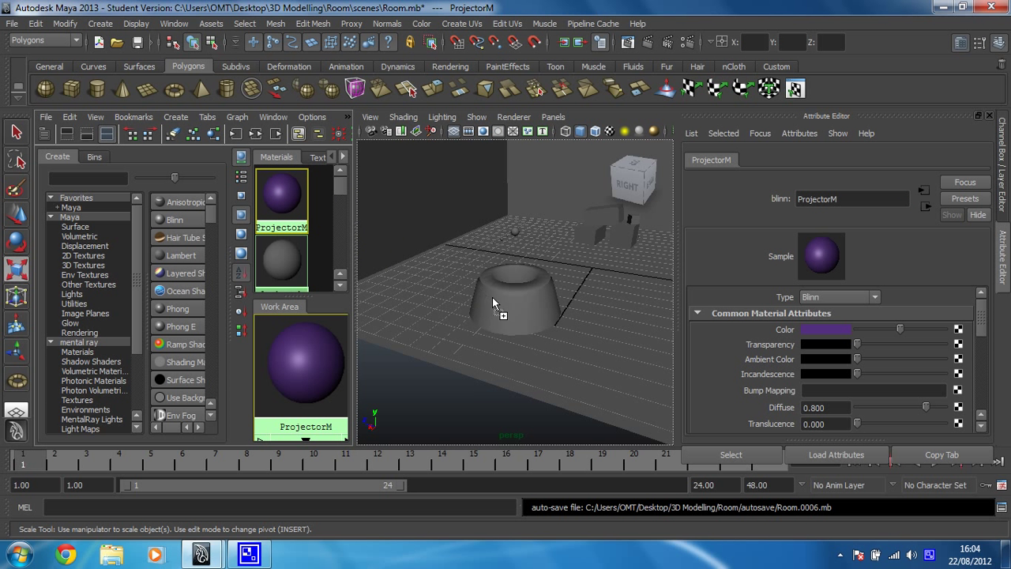
Step: Drag the ProjectorM swatch onto the Projector mesh in the perspective view
{"action": "left_click_drag", "start_coordinate": [300, 363], "coordinate": [513, 304]}
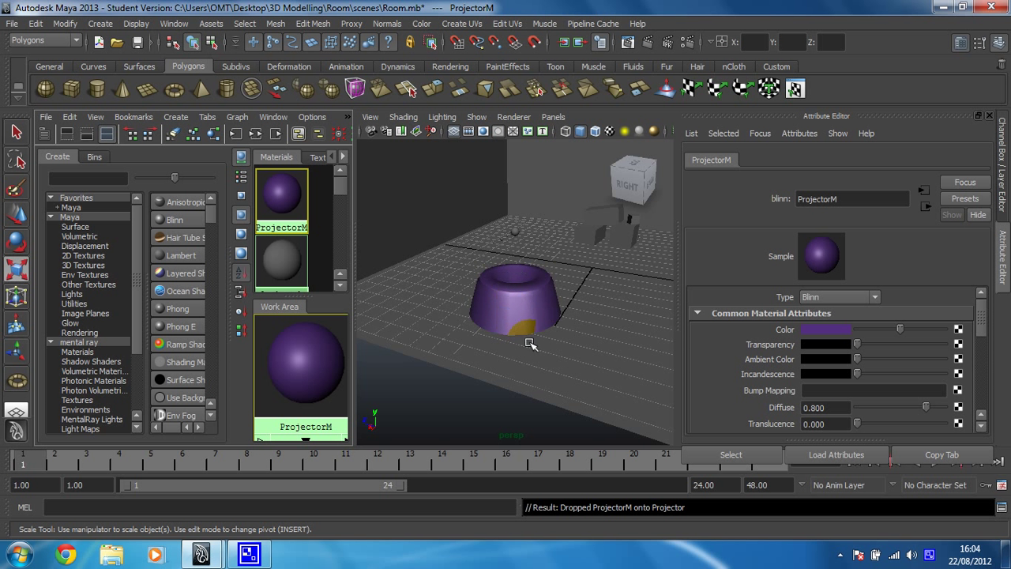
{"action": "mouse_move", "coordinate": [540, 338]}
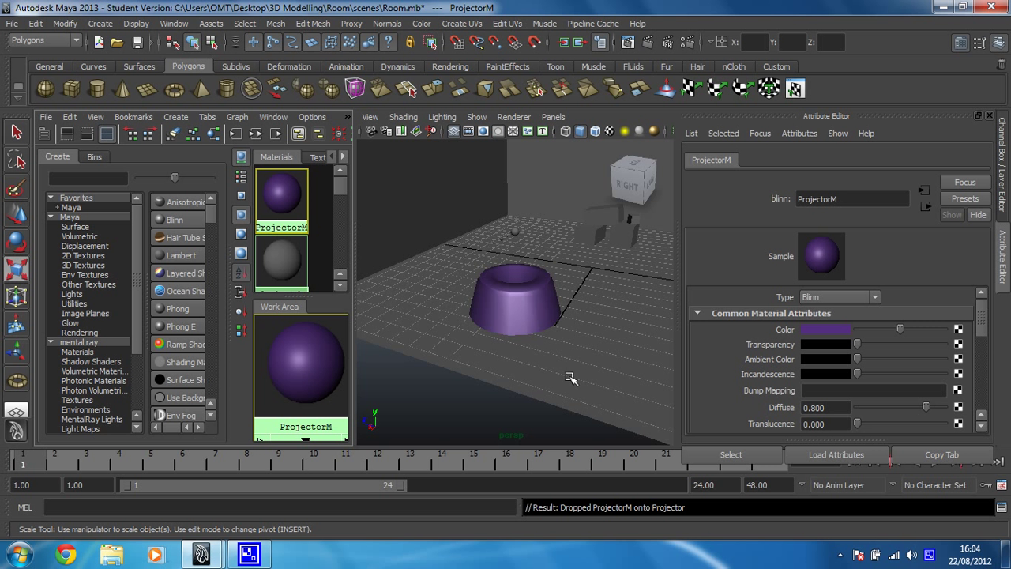
{"action": "mouse_move", "coordinate": [622, 336]}
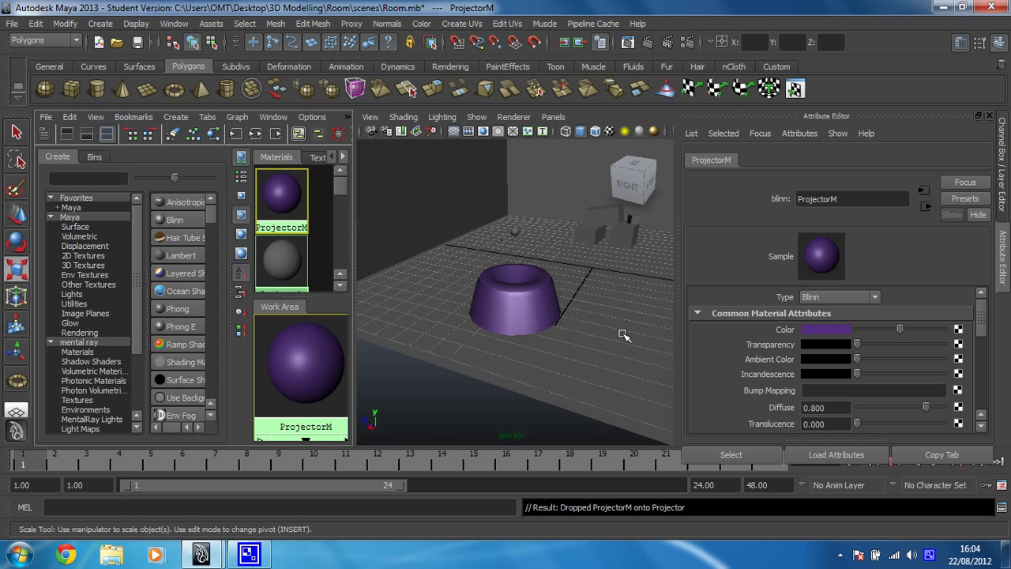
{"action": "mouse_move", "coordinate": [467, 370]}
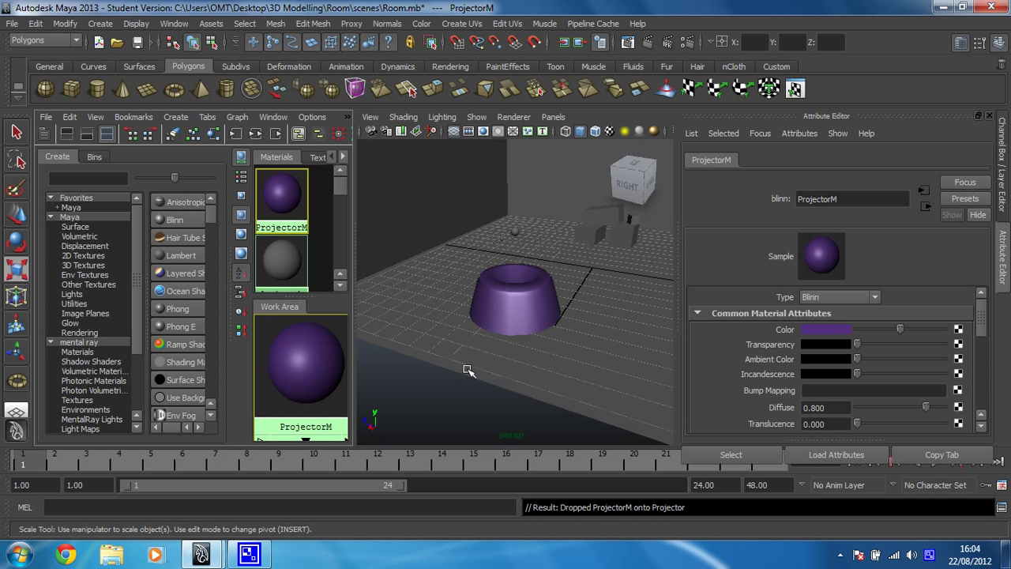
{"action": "mouse_move", "coordinate": [480, 382]}
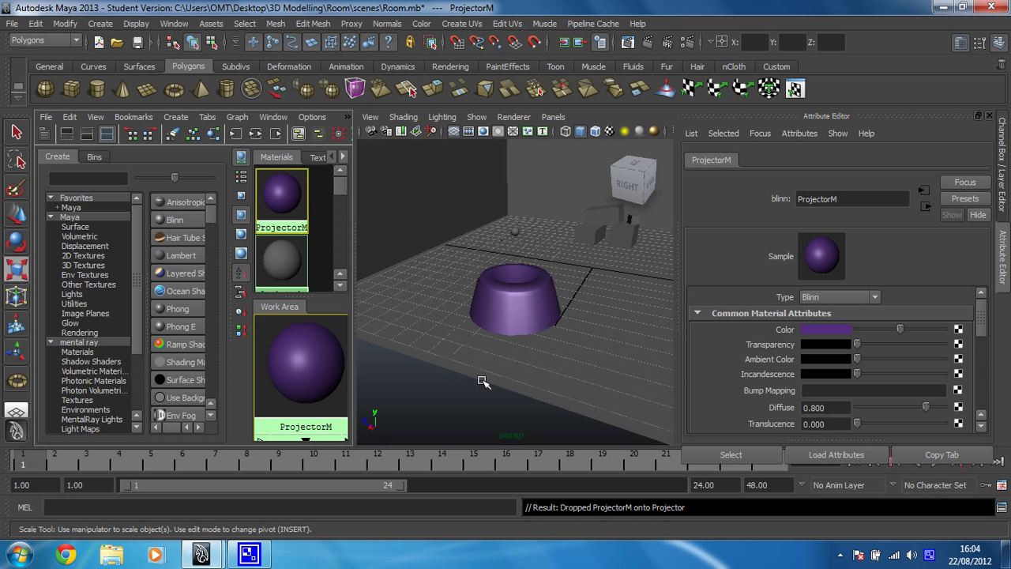
{"action": "mouse_move", "coordinate": [718, 346]}
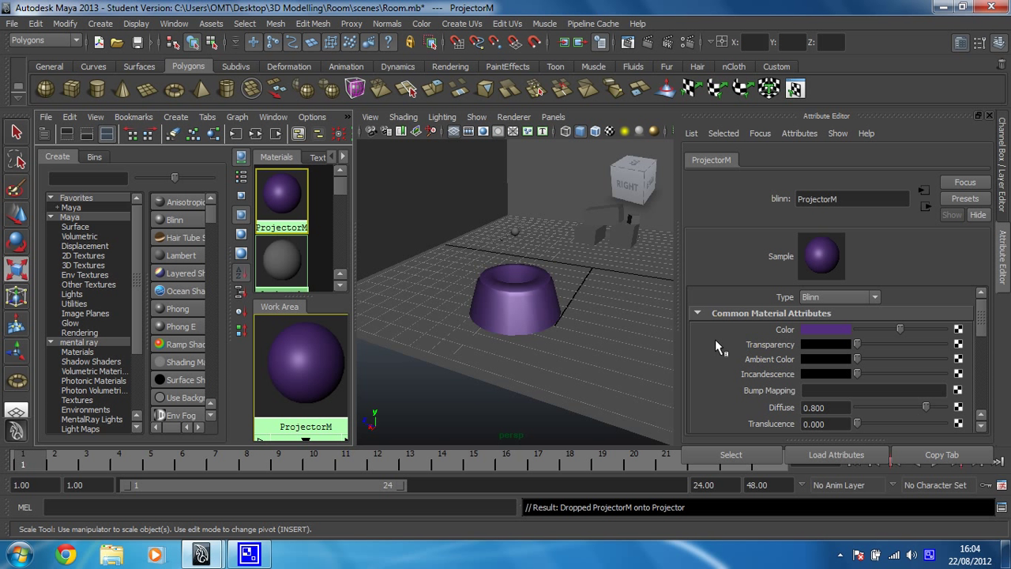